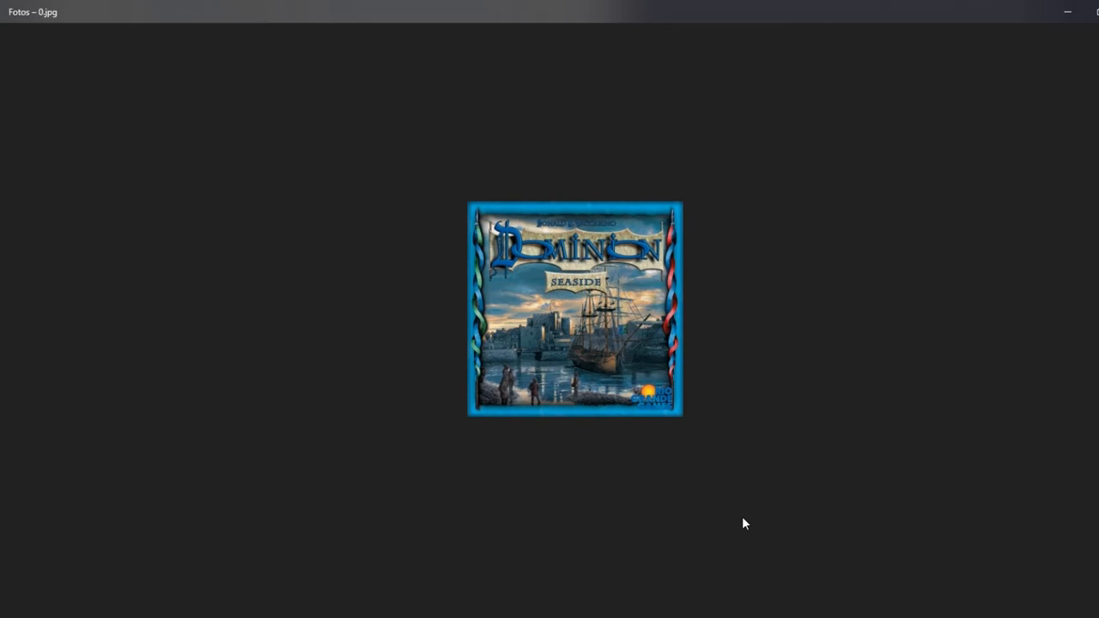
{"action": "mouse_move", "coordinate": [751, 444]}
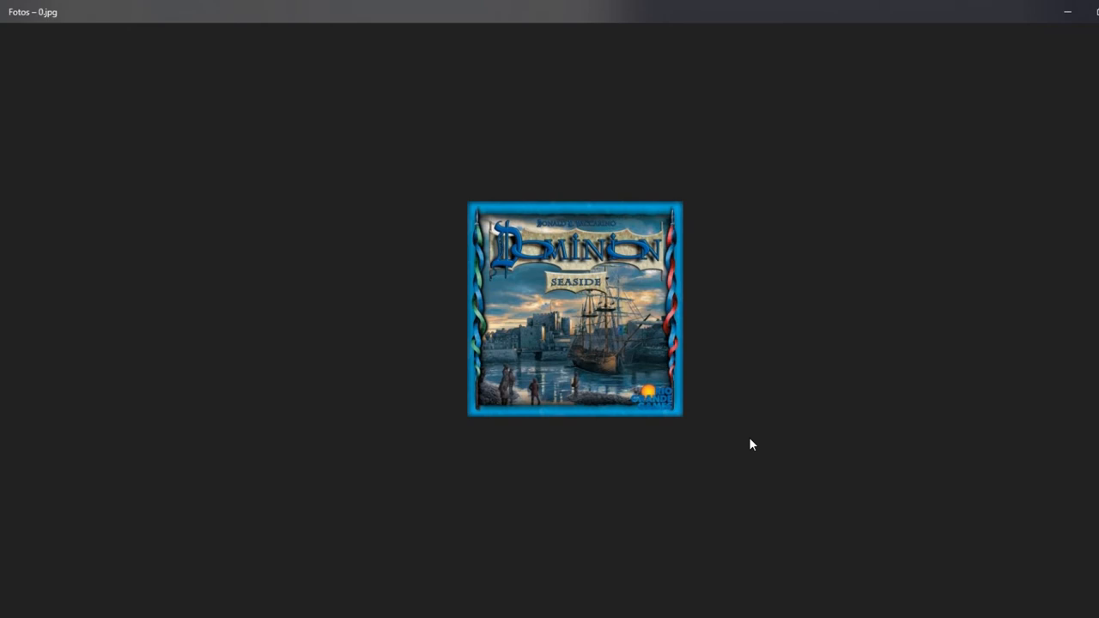
{"action": "mouse_move", "coordinate": [753, 432]}
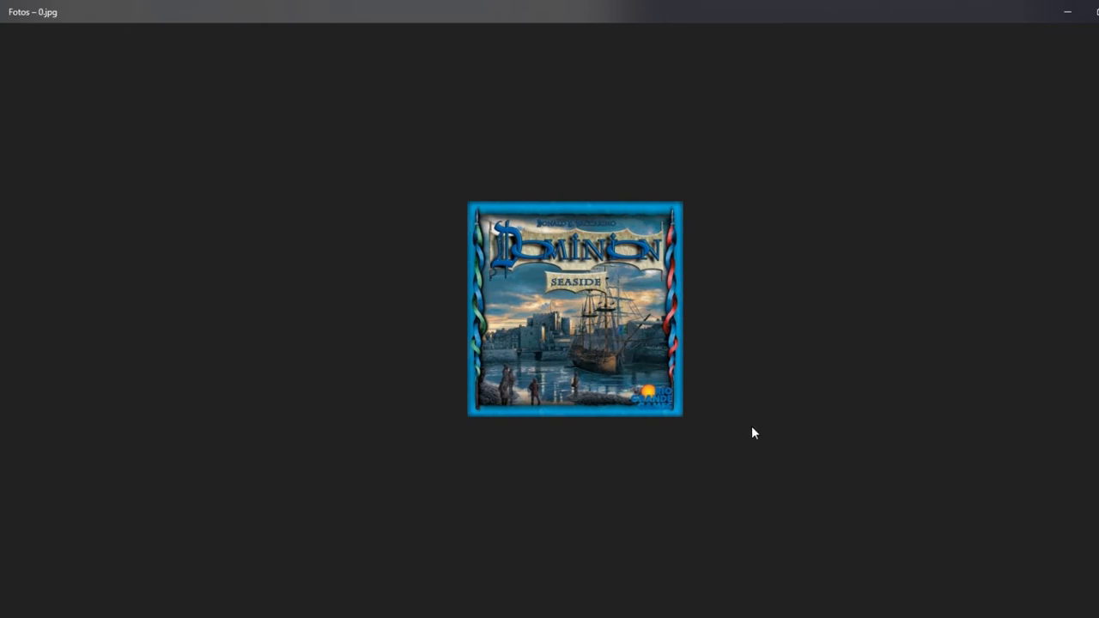
{"action": "mouse_move", "coordinate": [764, 413]}
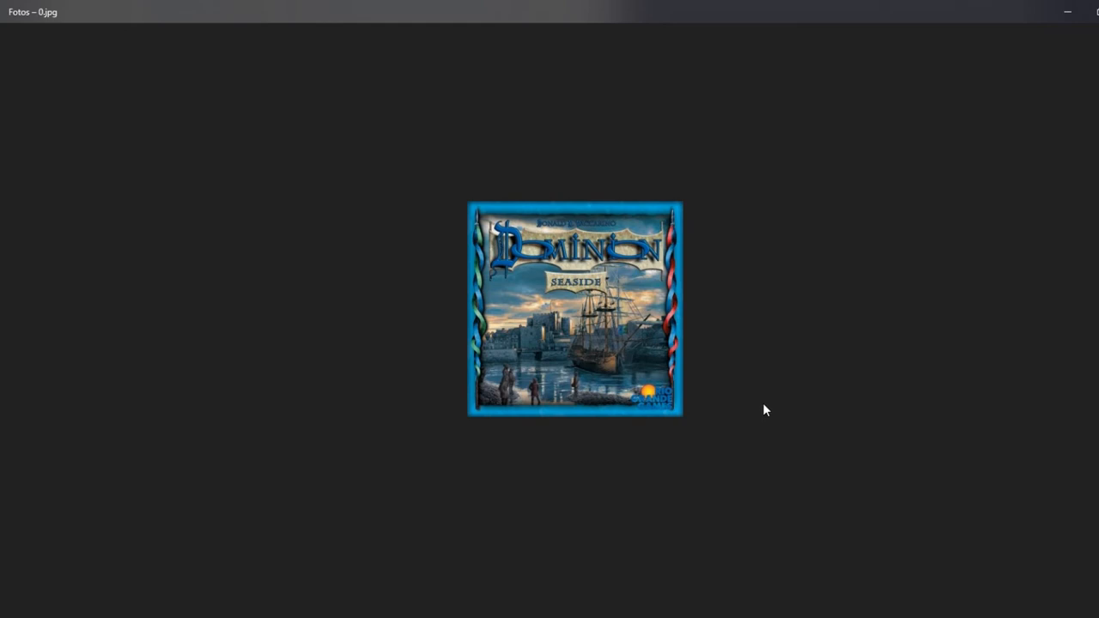
{"action": "mouse_move", "coordinate": [763, 395]}
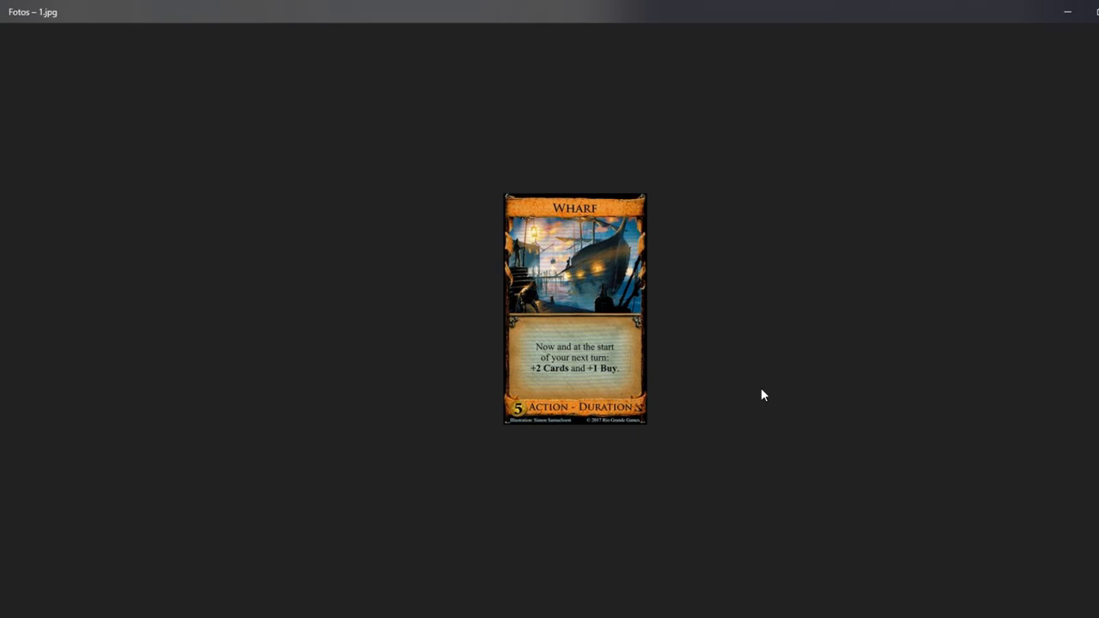
{"action": "mouse_move", "coordinate": [756, 389]}
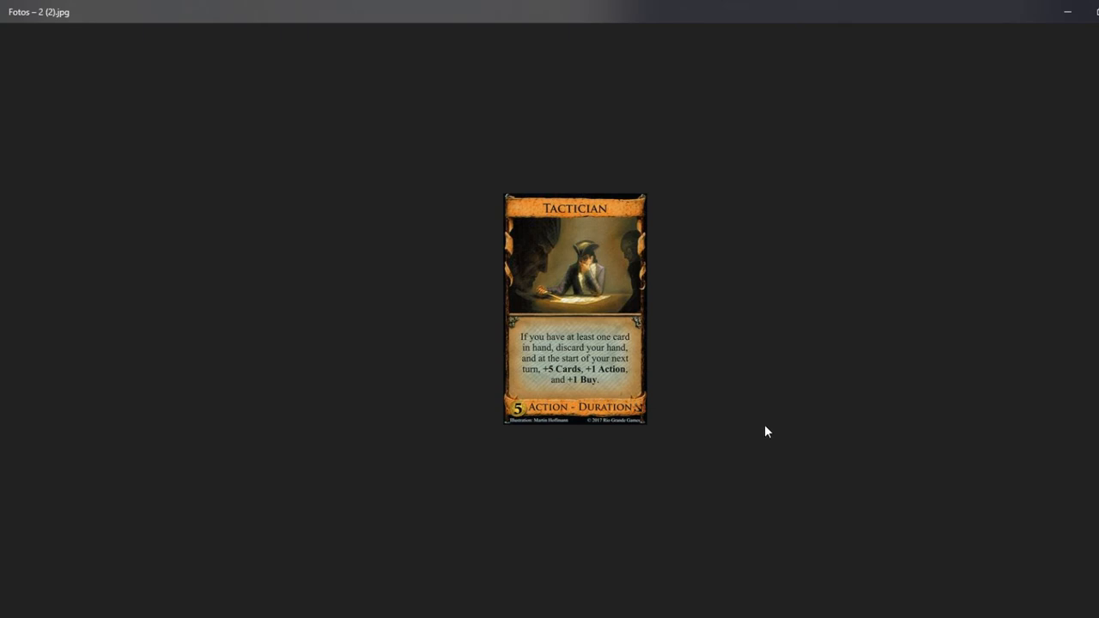
{"action": "mouse_move", "coordinate": [770, 418]}
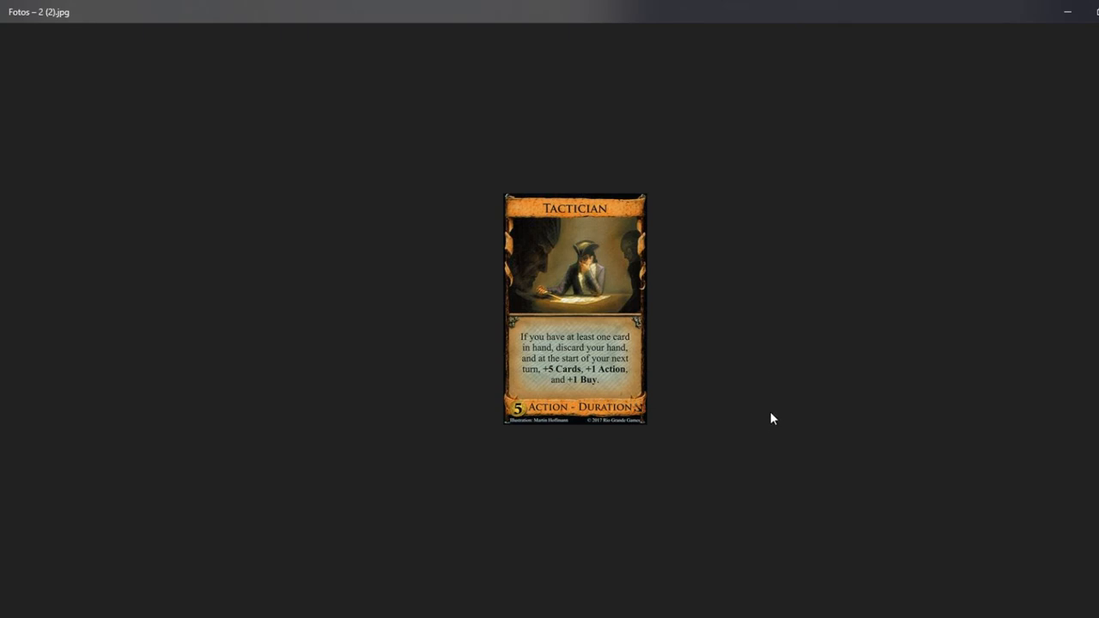
{"action": "mouse_move", "coordinate": [771, 436]}
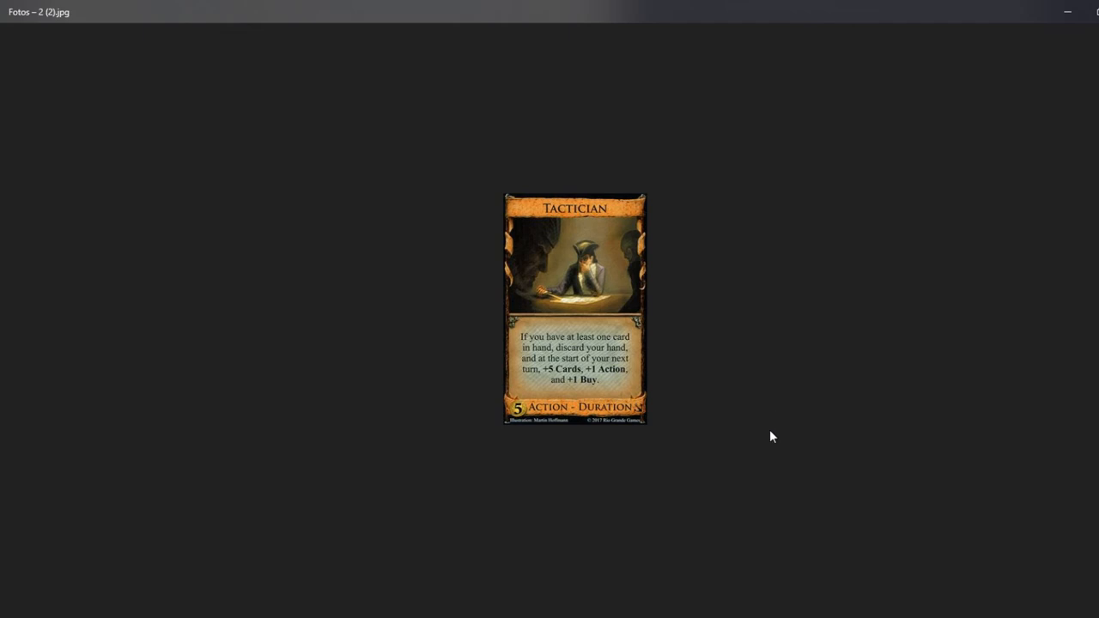
{"action": "mouse_move", "coordinate": [777, 419]}
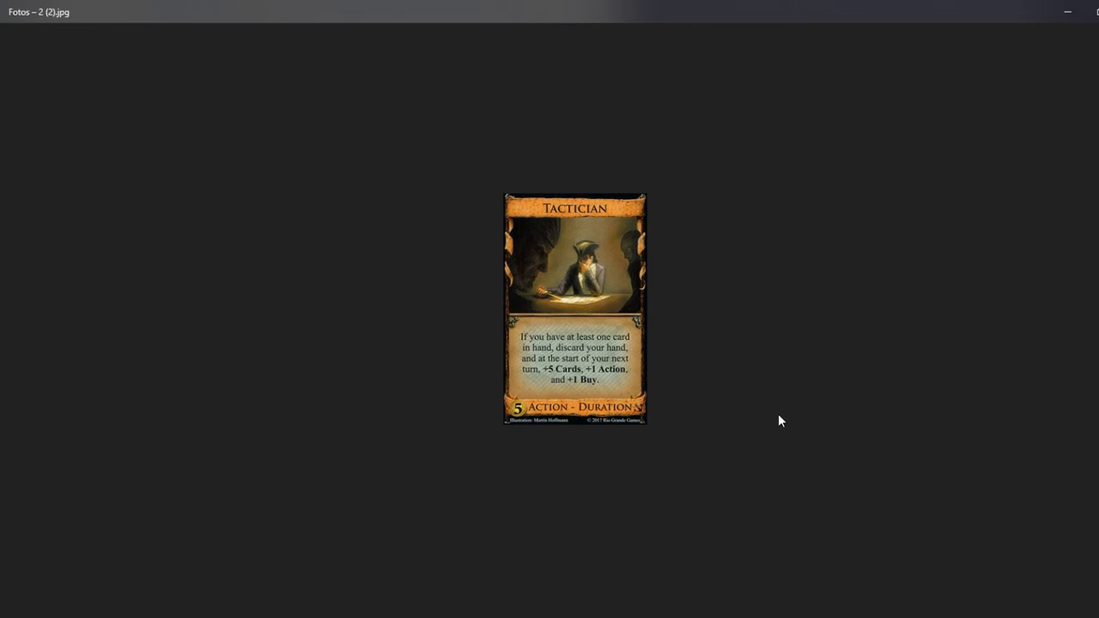
{"action": "mouse_move", "coordinate": [780, 412]}
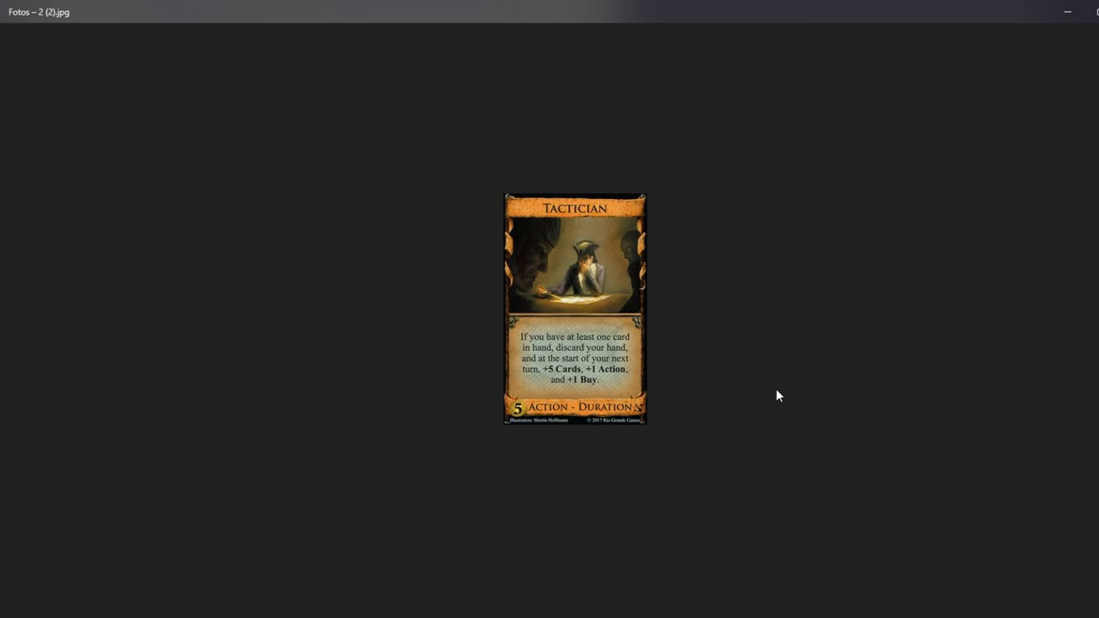
{"action": "mouse_move", "coordinate": [774, 409]}
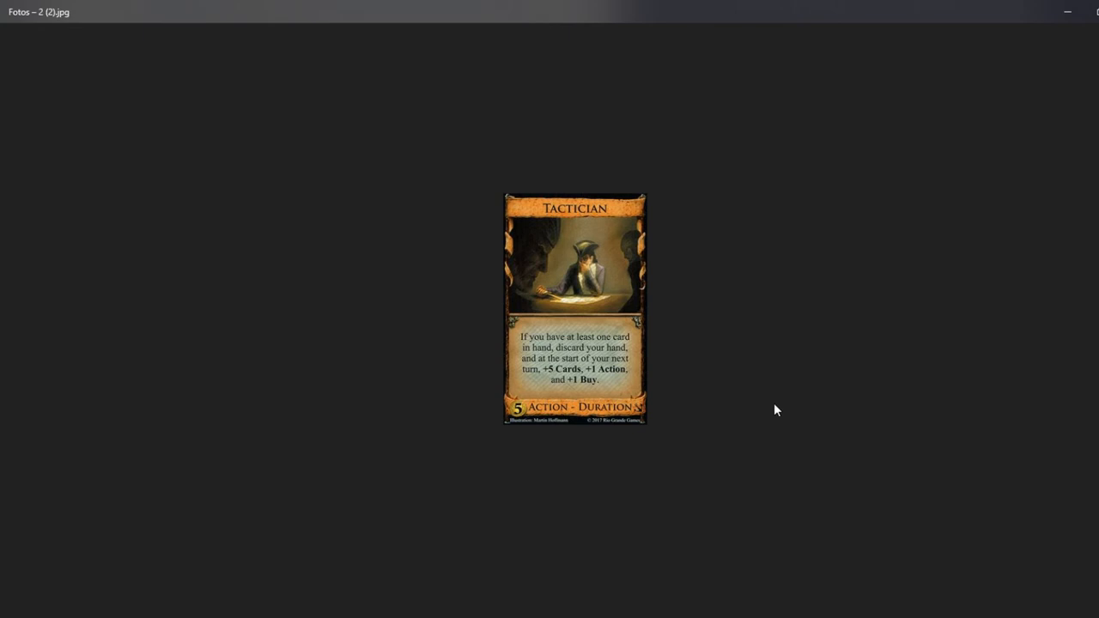
{"action": "mouse_move", "coordinate": [770, 400]}
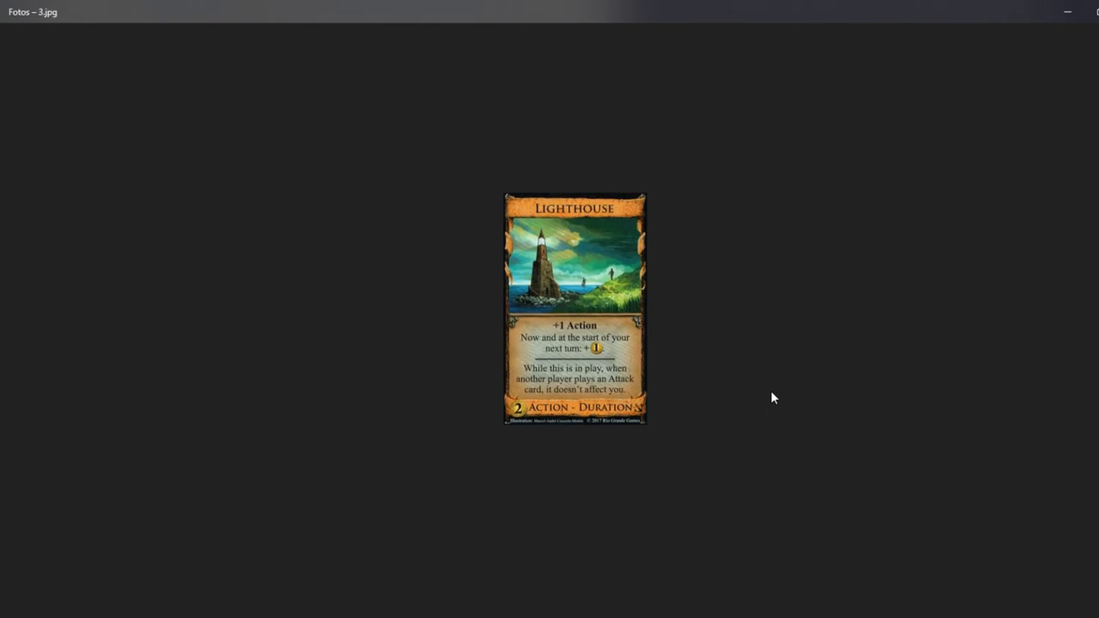
{"action": "mouse_move", "coordinate": [609, 351]}
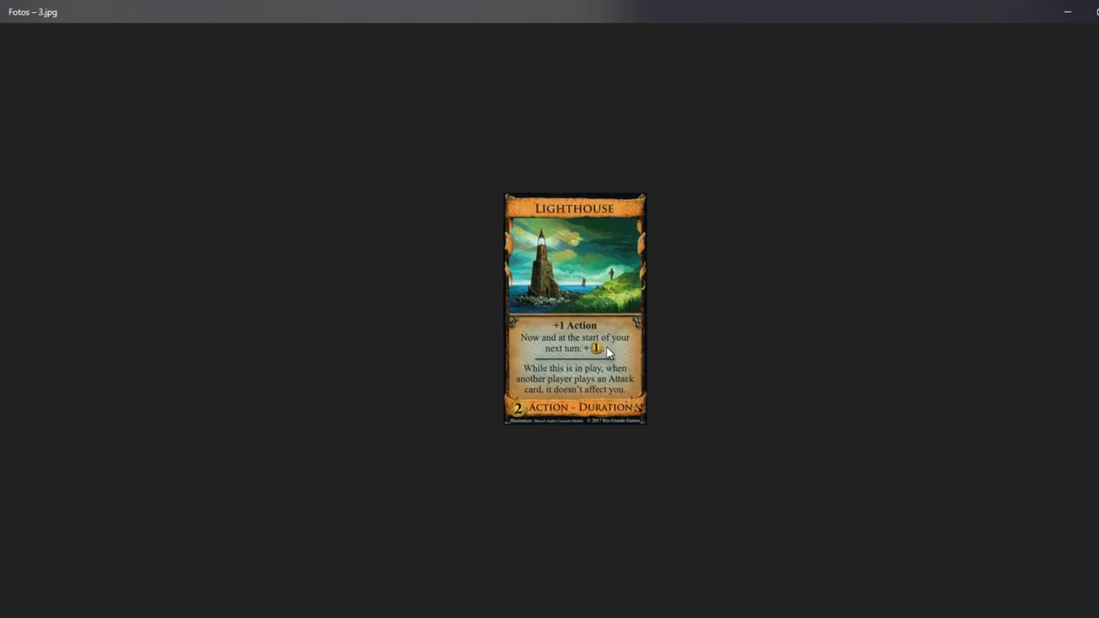
{"action": "mouse_move", "coordinate": [651, 348]}
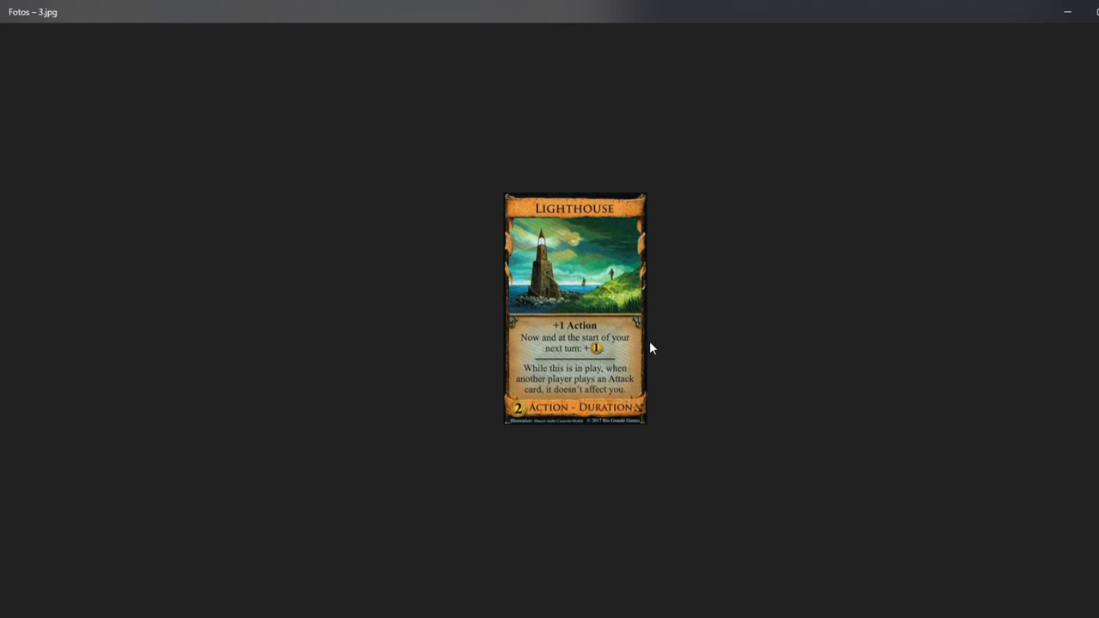
{"action": "mouse_move", "coordinate": [703, 366]}
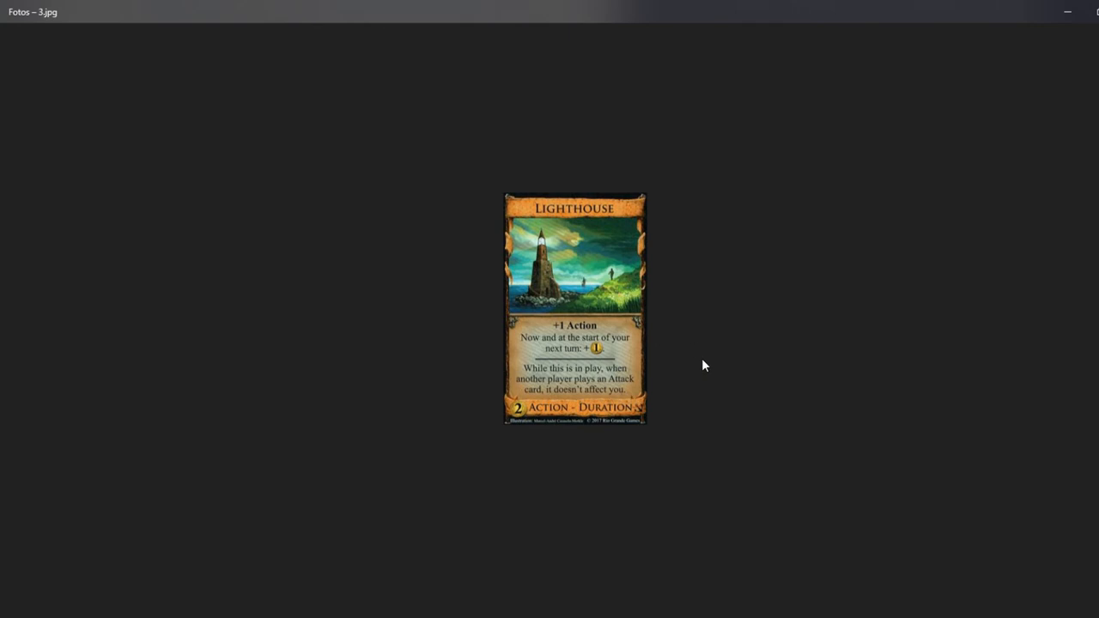
{"action": "mouse_move", "coordinate": [709, 356]}
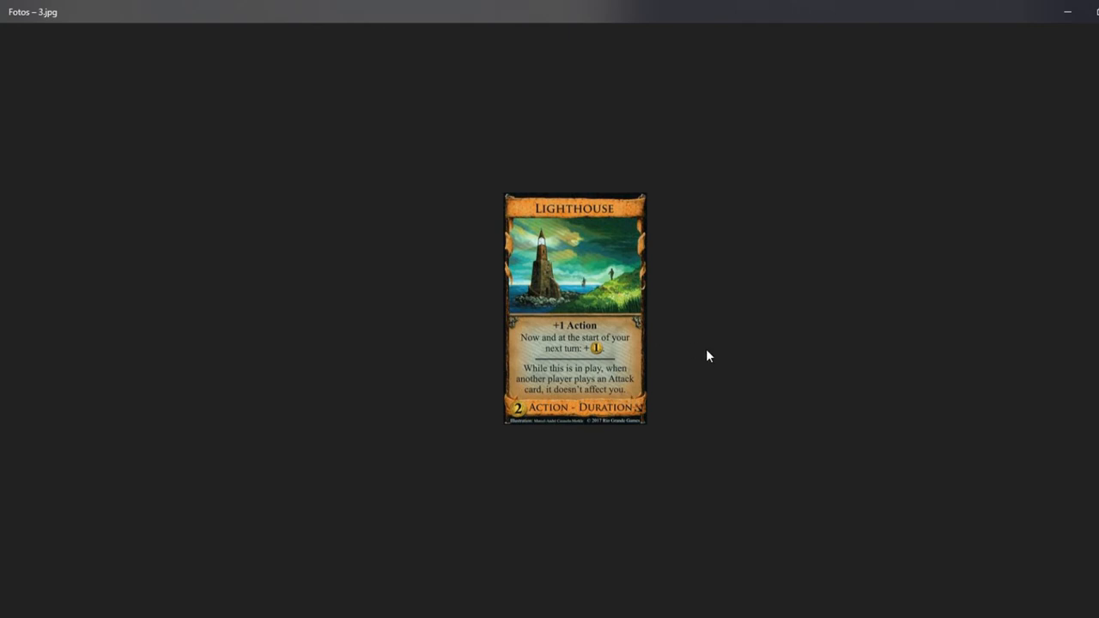
{"action": "mouse_move", "coordinate": [709, 363]}
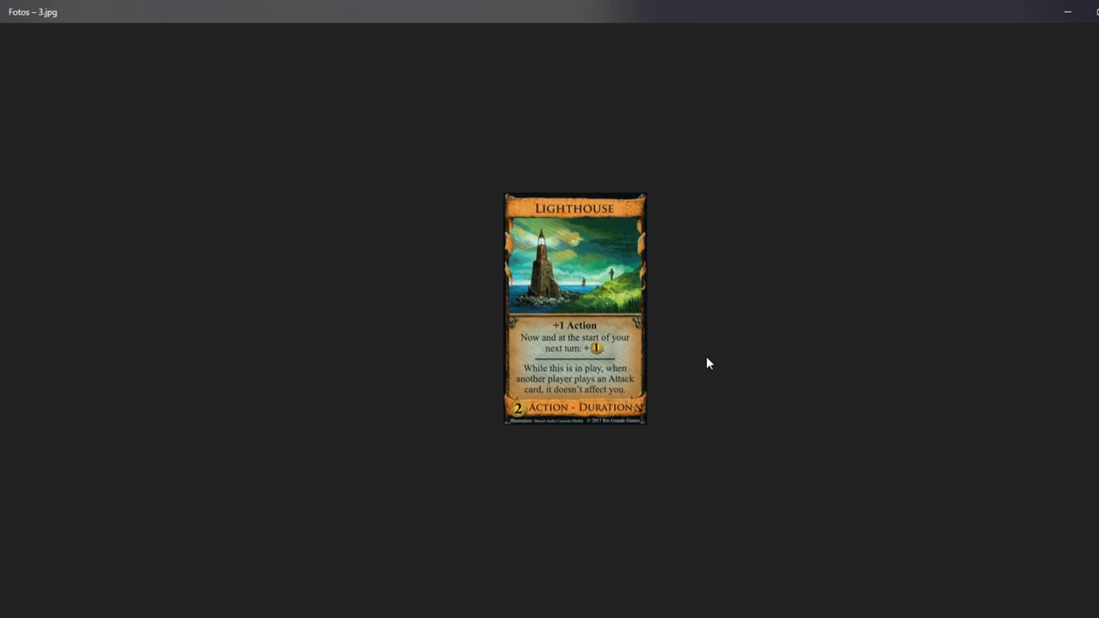
{"action": "mouse_move", "coordinate": [697, 371]}
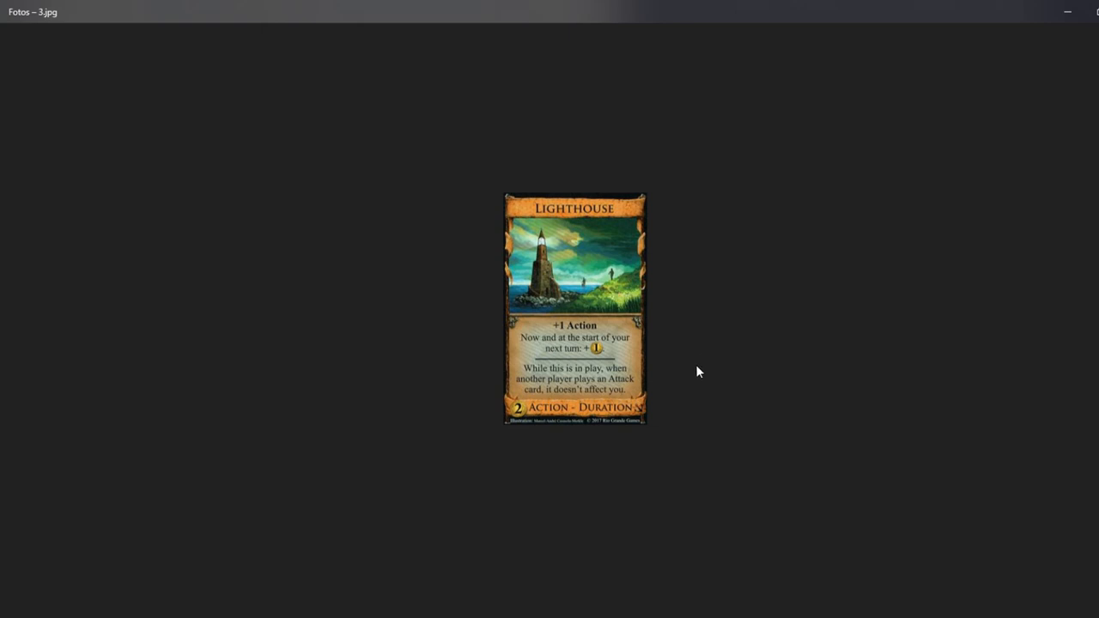
{"action": "mouse_move", "coordinate": [697, 339]}
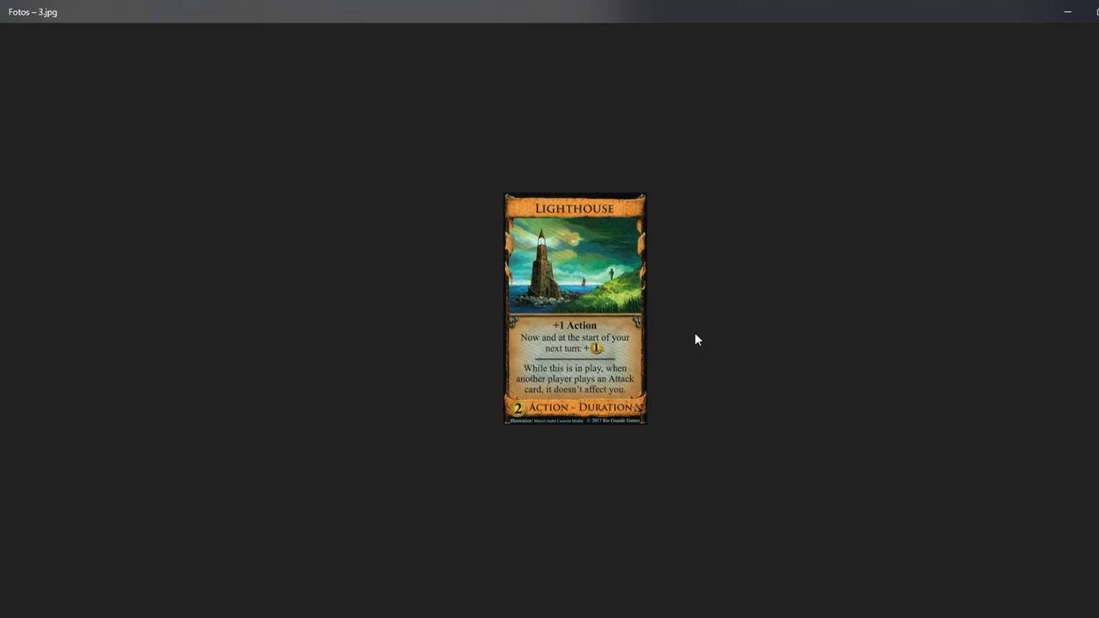
{"action": "mouse_move", "coordinate": [682, 338]}
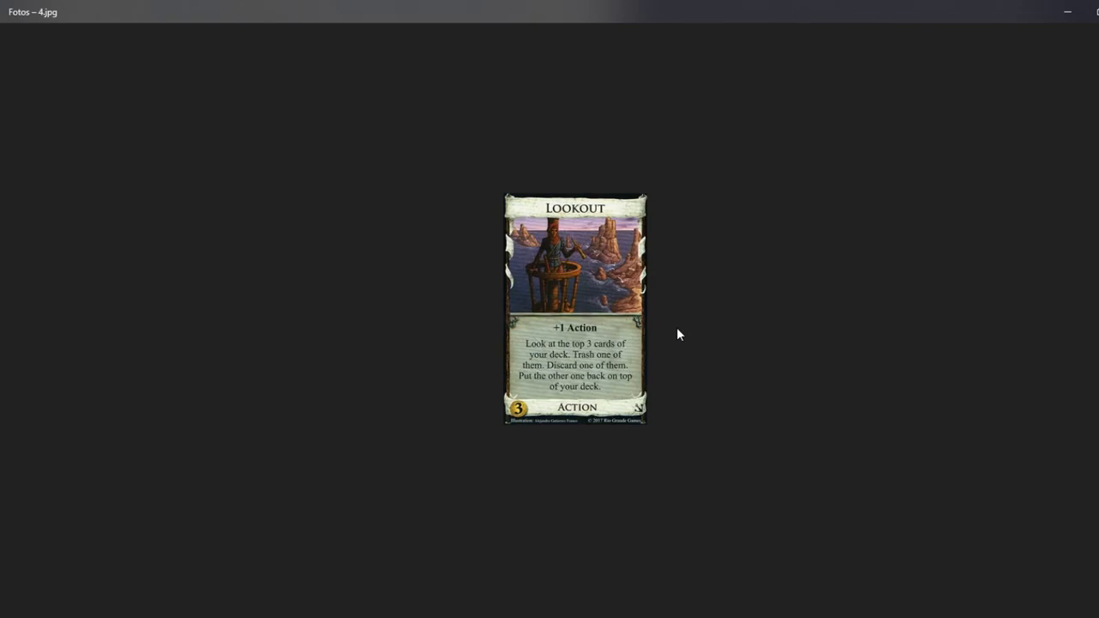
{"action": "mouse_move", "coordinate": [682, 347]}
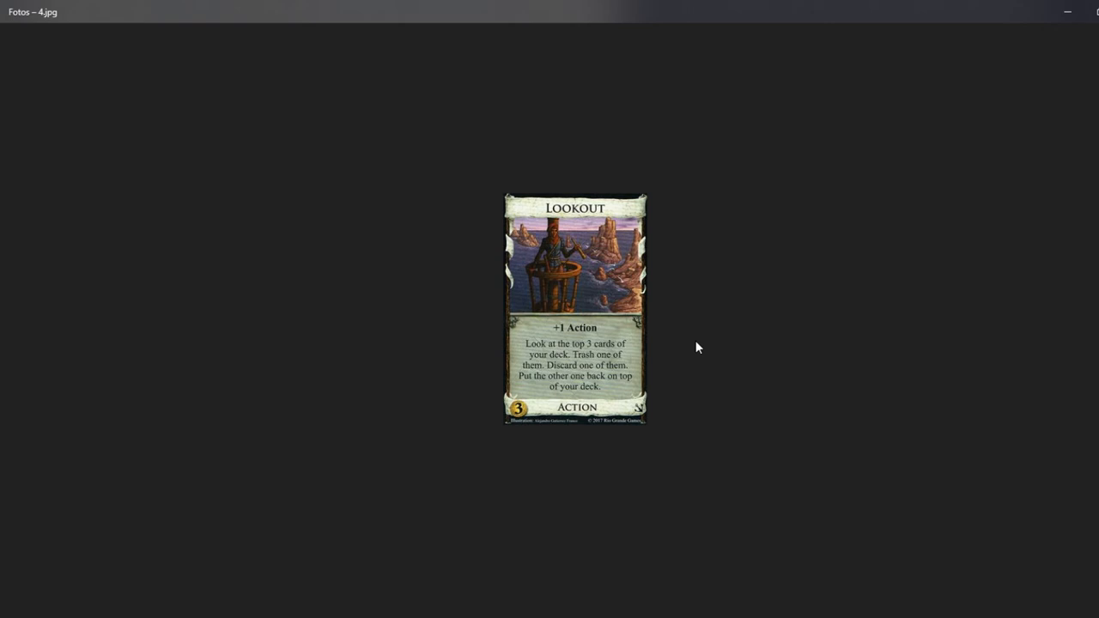
{"action": "key", "text": "Right"}
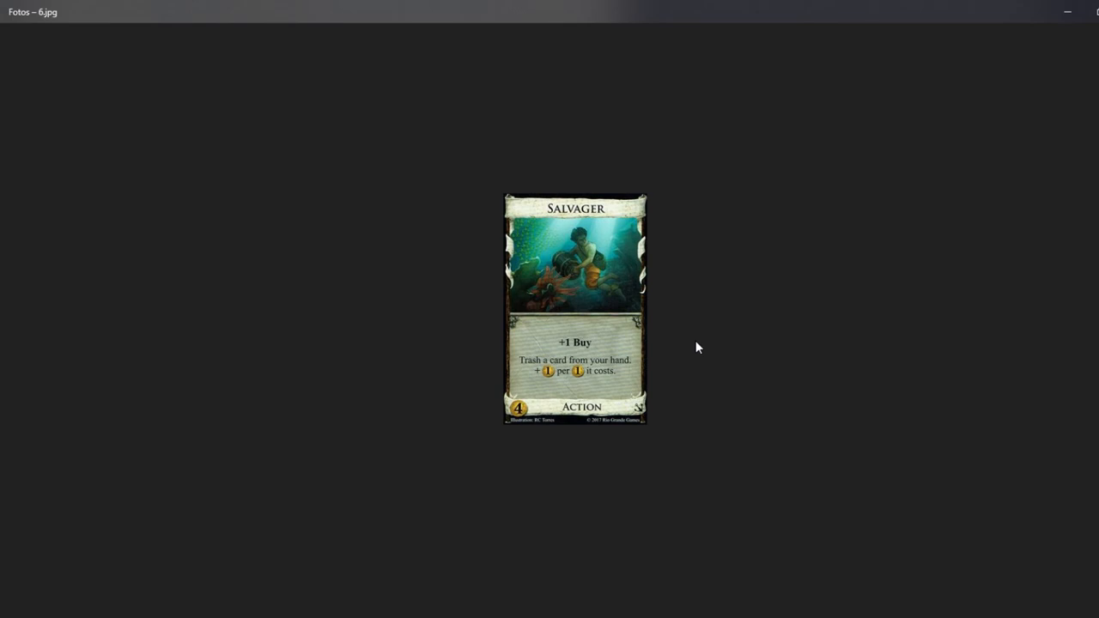
Advance through the Embargo card (7.jpg) to the Warehouse card (8.jpg).
{"action": "key", "text": "Right"}
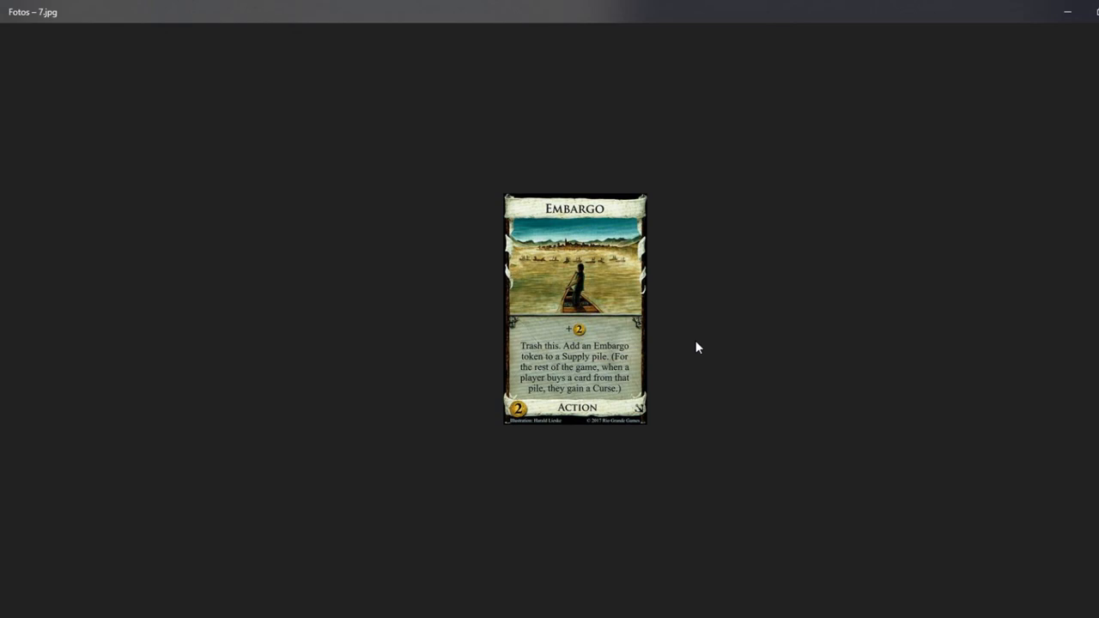
{"action": "key", "text": "Right"}
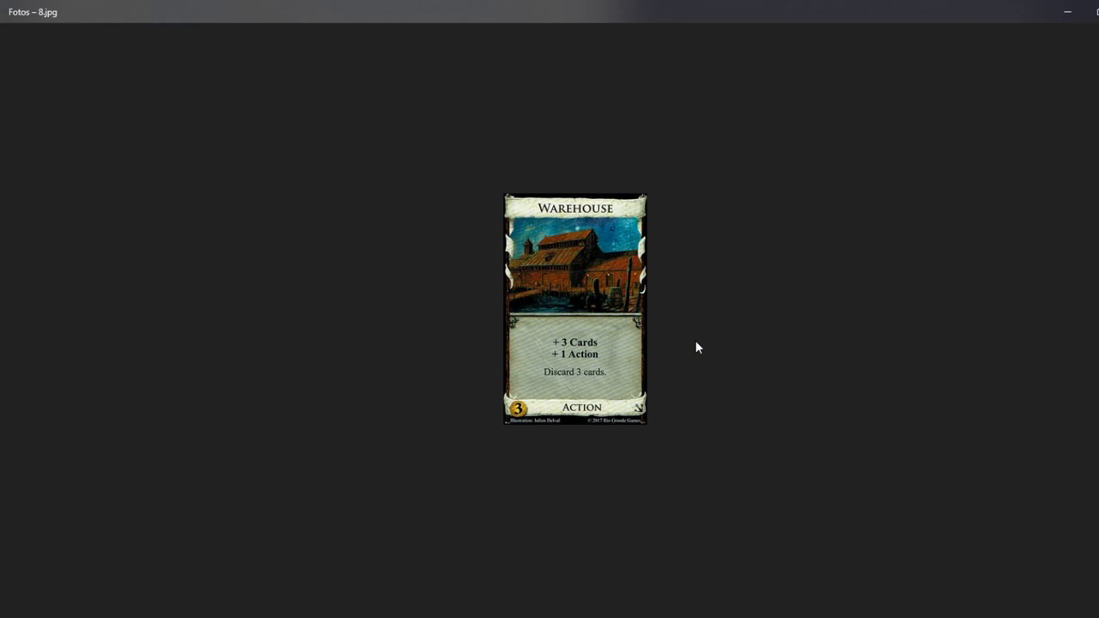